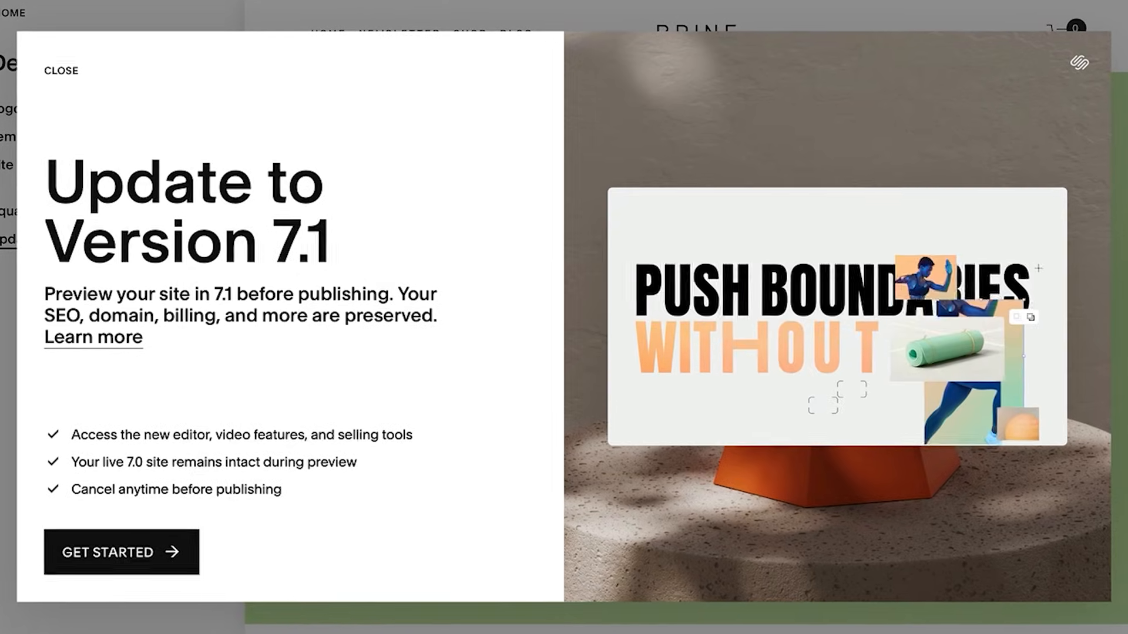
Step: Dismiss the Update to Version 7.1 introduction and show the 1st Blog page with its posts
left_click(60, 70)
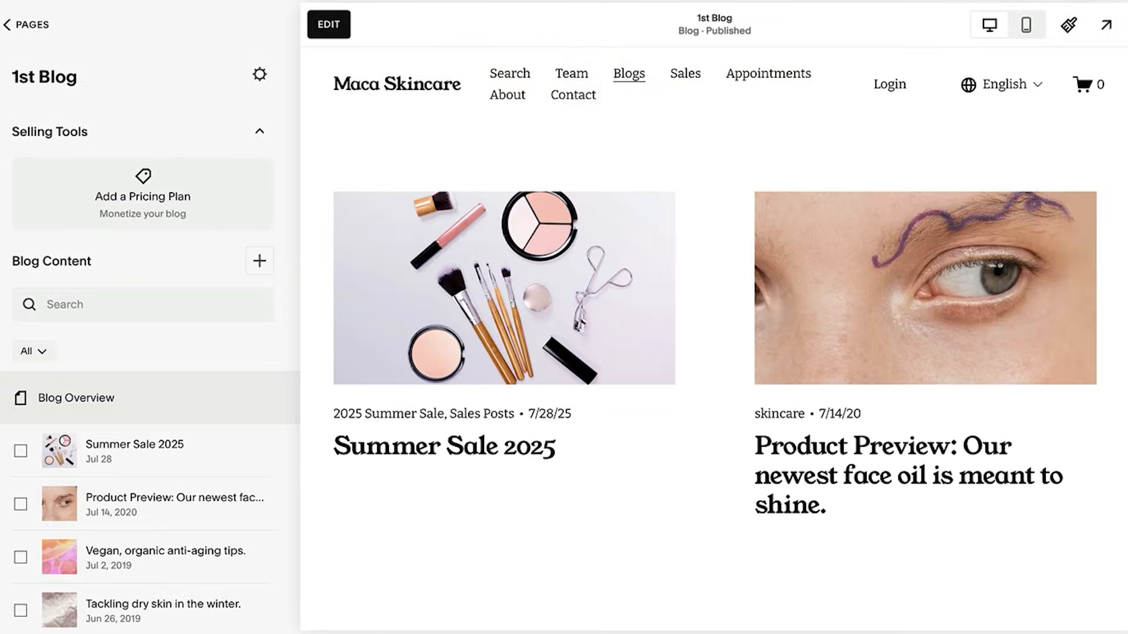
Step: Create a new pricing plan for 1st Blog and review its description and benefits fields
left_click(142, 193)
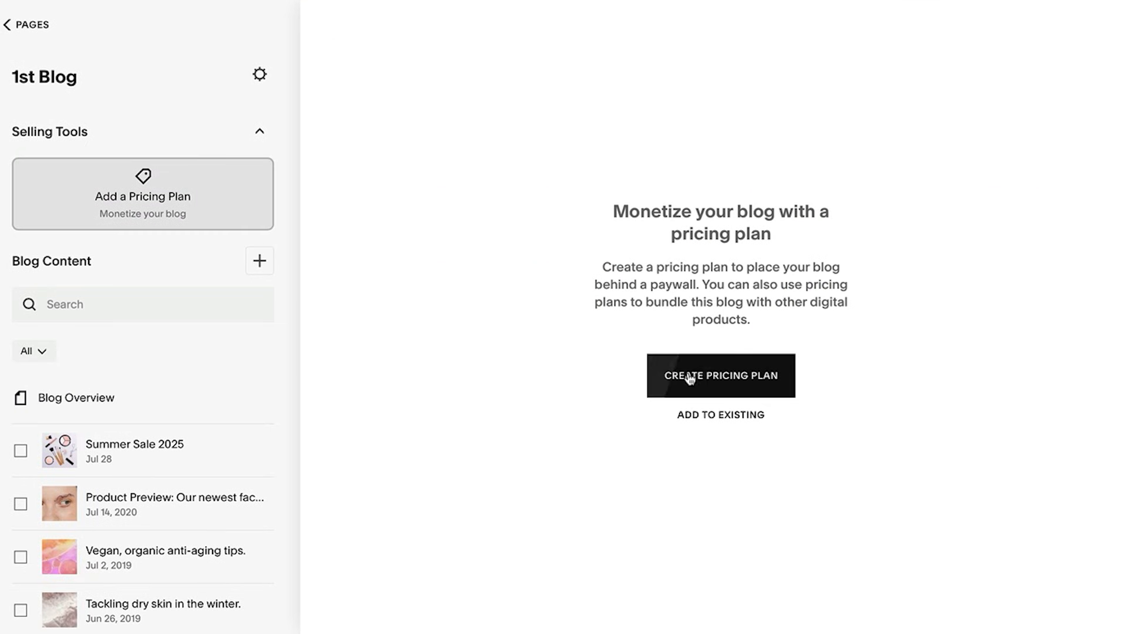
left_click(720, 376)
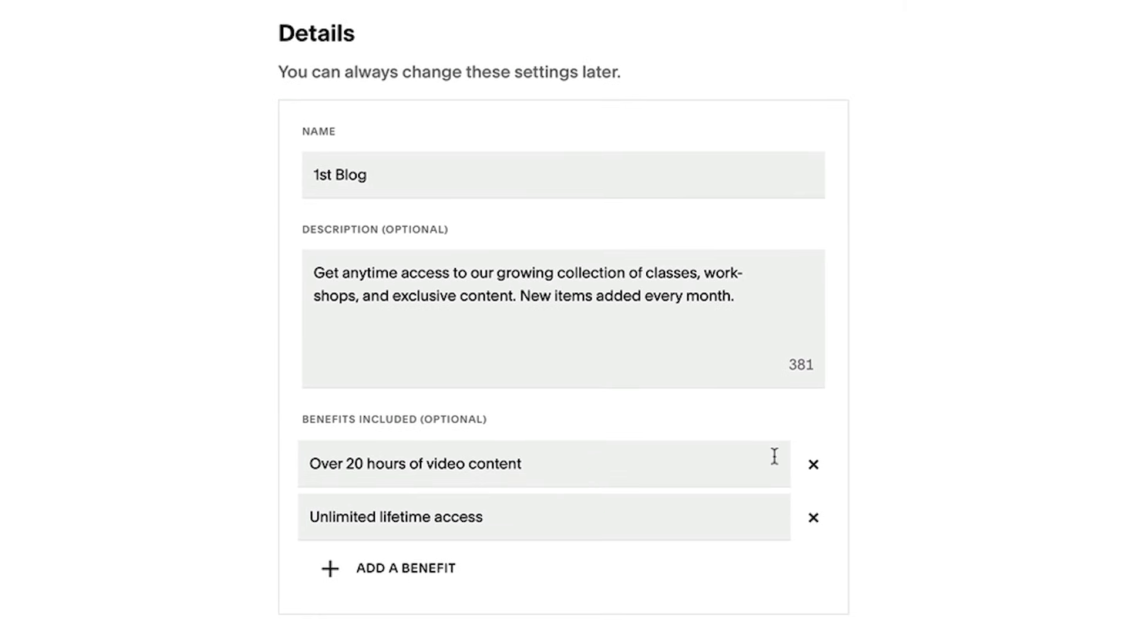
scroll("down", 3)
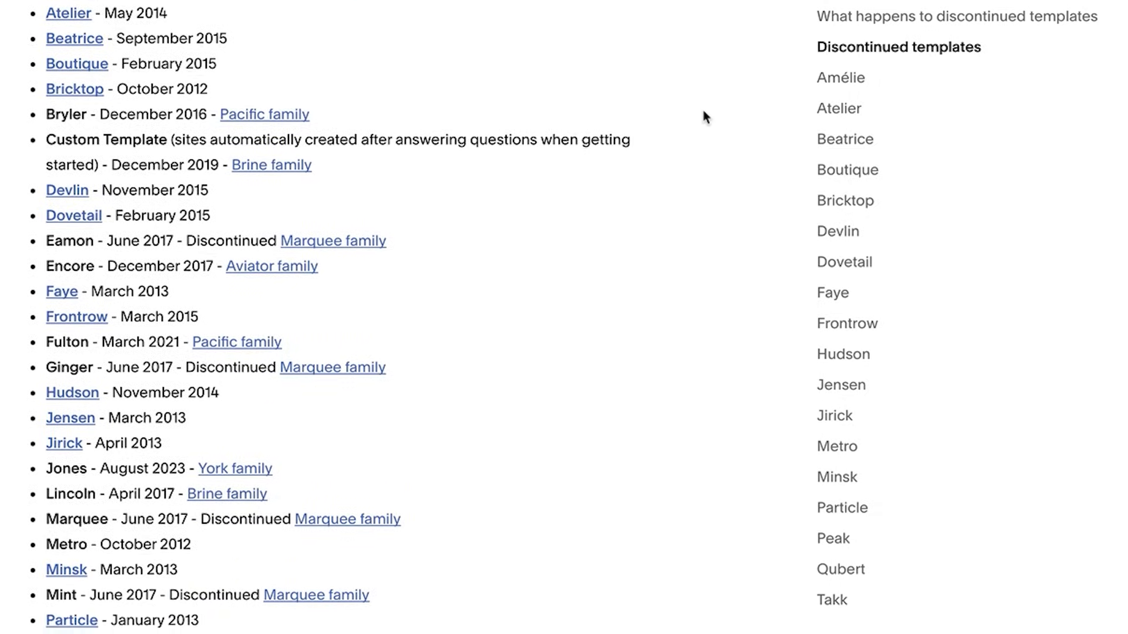
Step: View the site's current template under Website > Design > Template
scroll("down", 3)
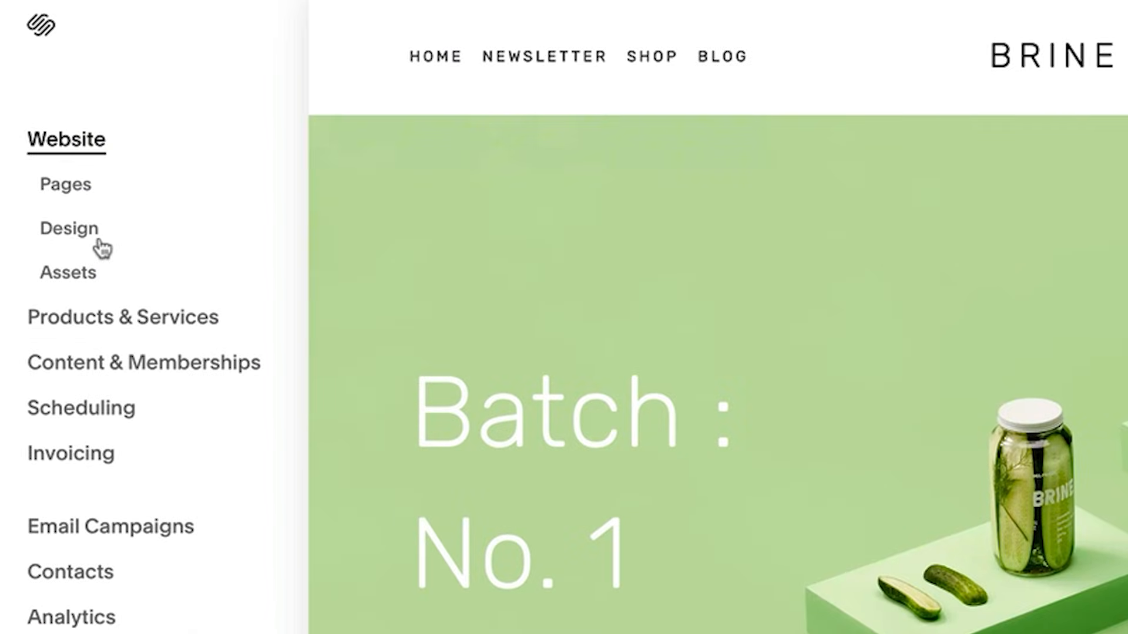
left_click(69, 228)
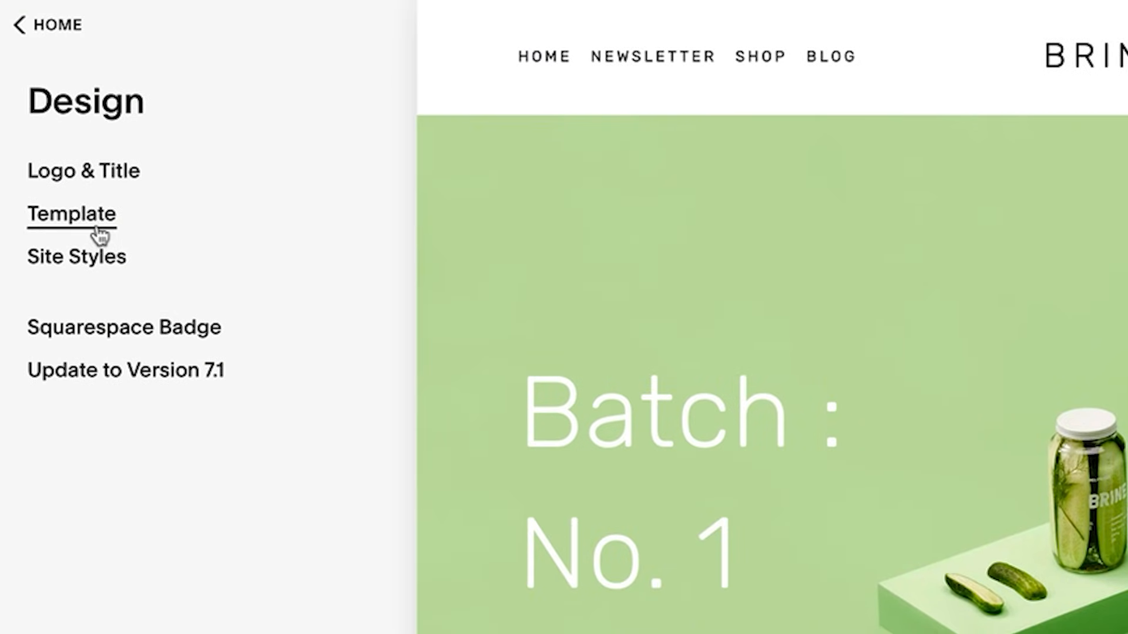
left_click(71, 214)
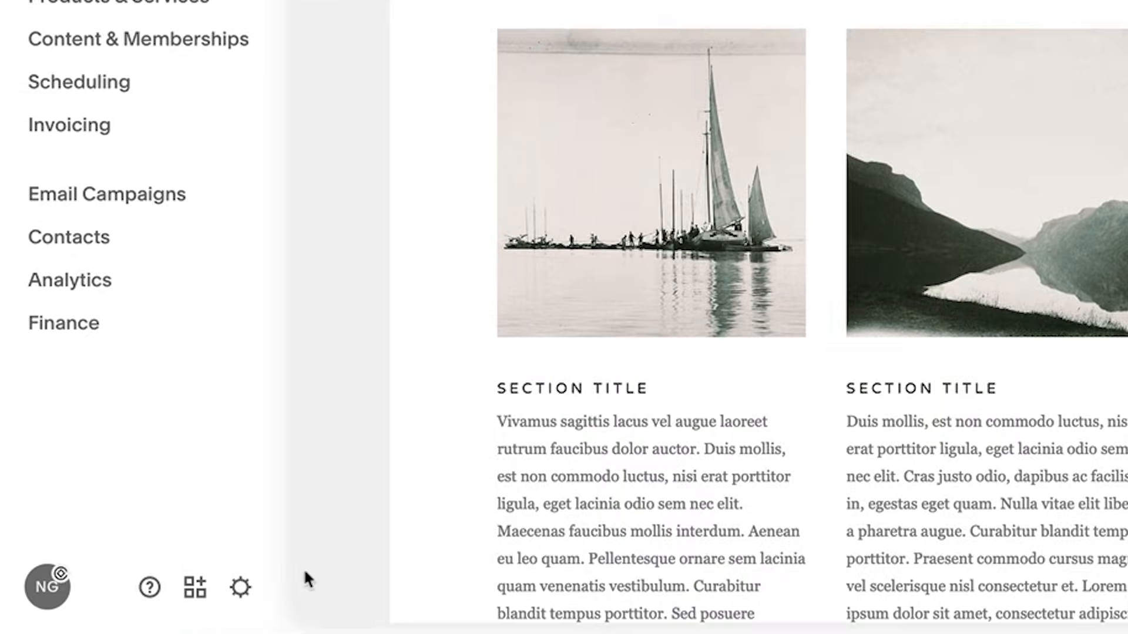
Step: Review the Developer Mode option in the advanced site settings of the Brine site
left_click(241, 586)
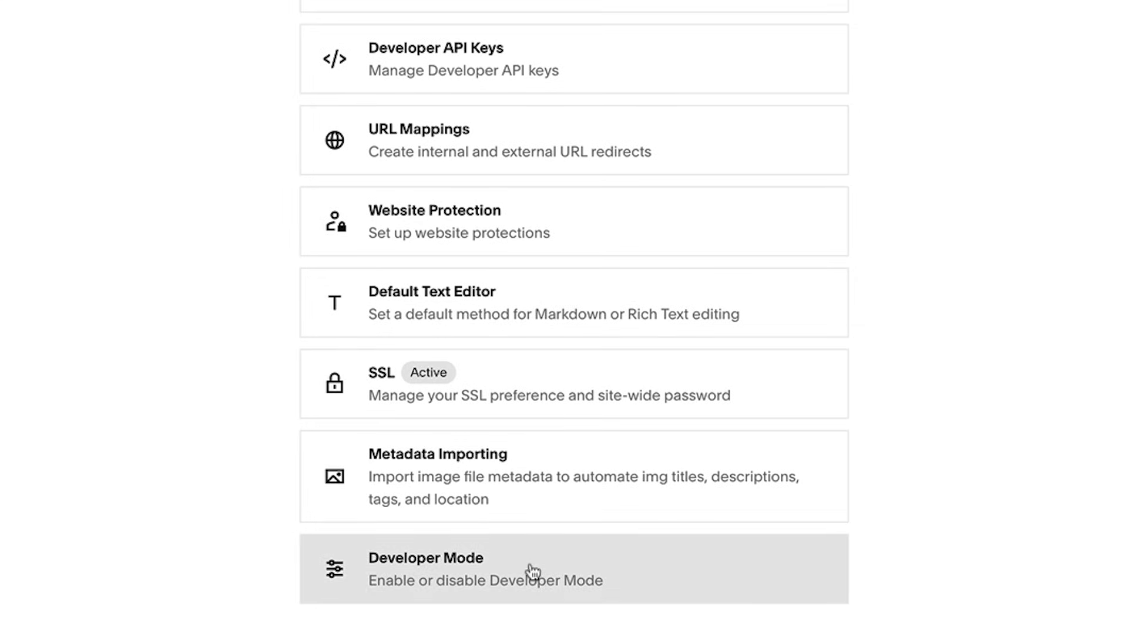
left_click(425, 568)
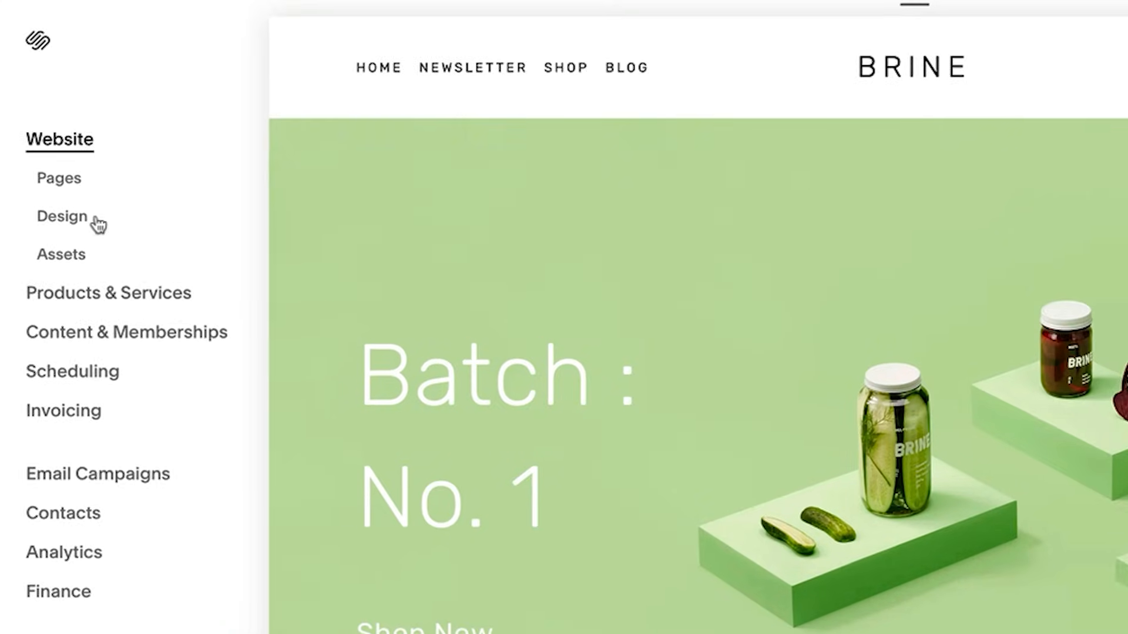
Step: Begin the Version 7.1 update, keep Home as the new homepage and preview the site in 7.1
left_click(62, 216)
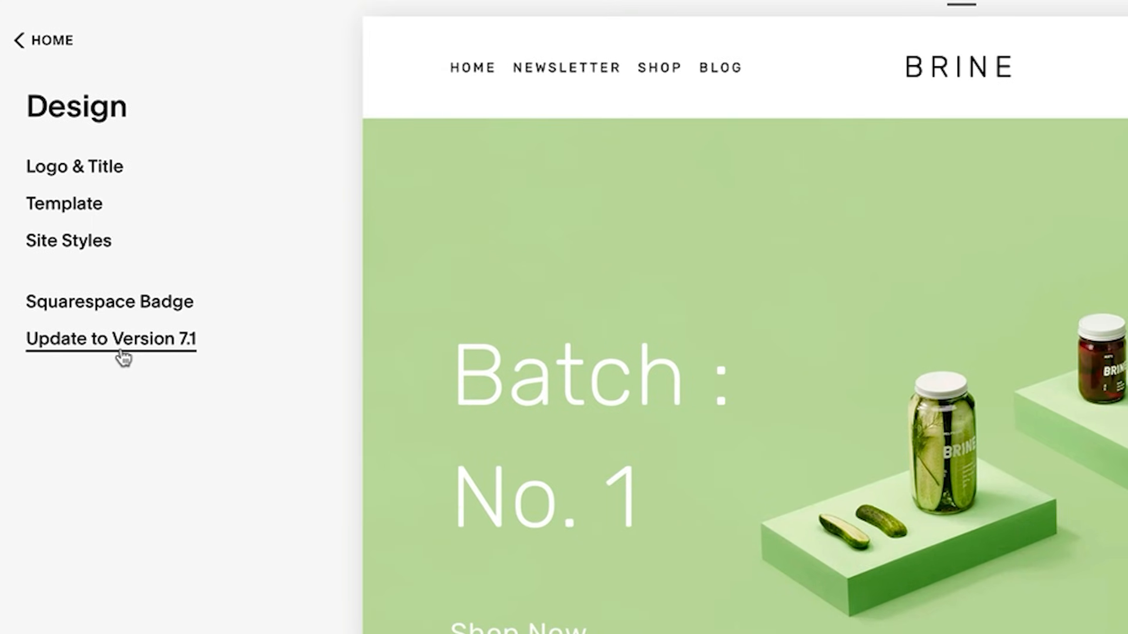
left_click(110, 339)
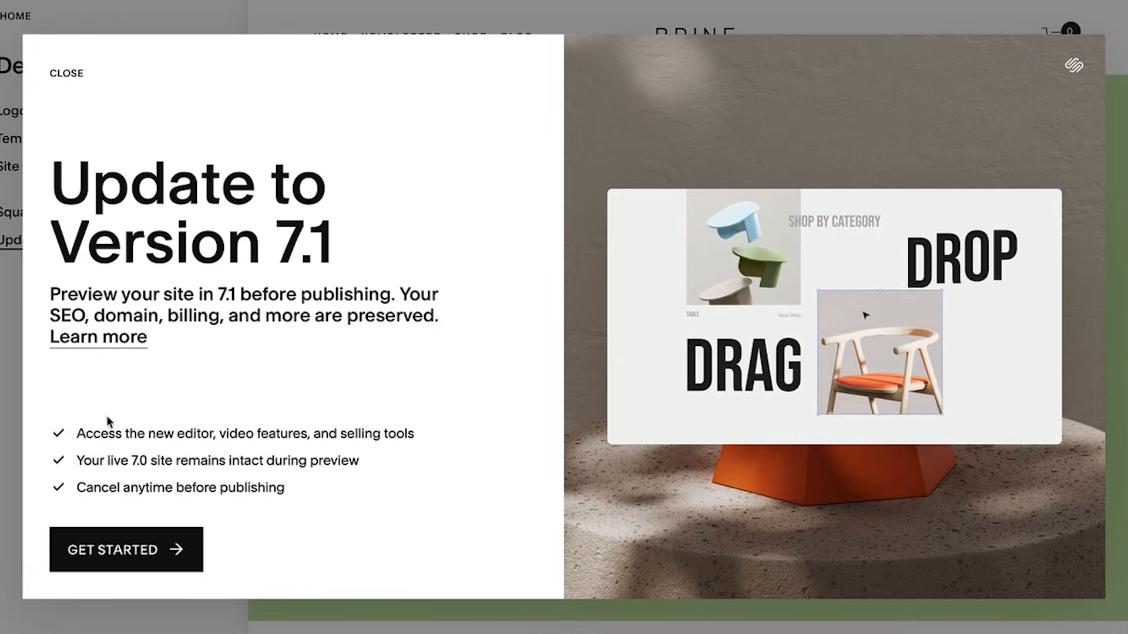
left_click(125, 549)
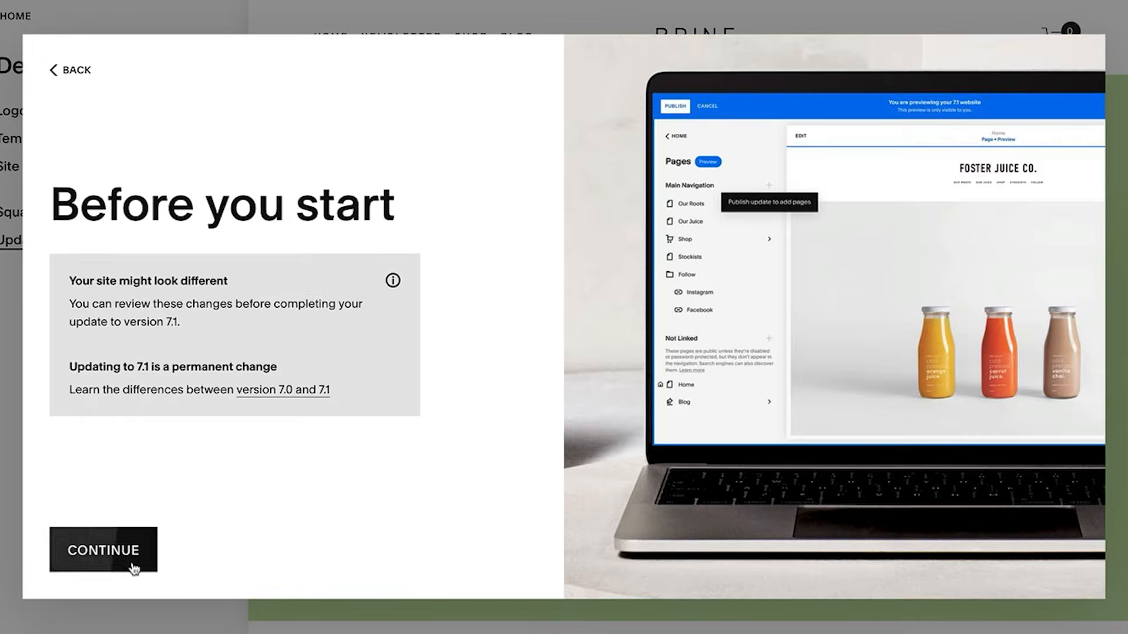
left_click(103, 550)
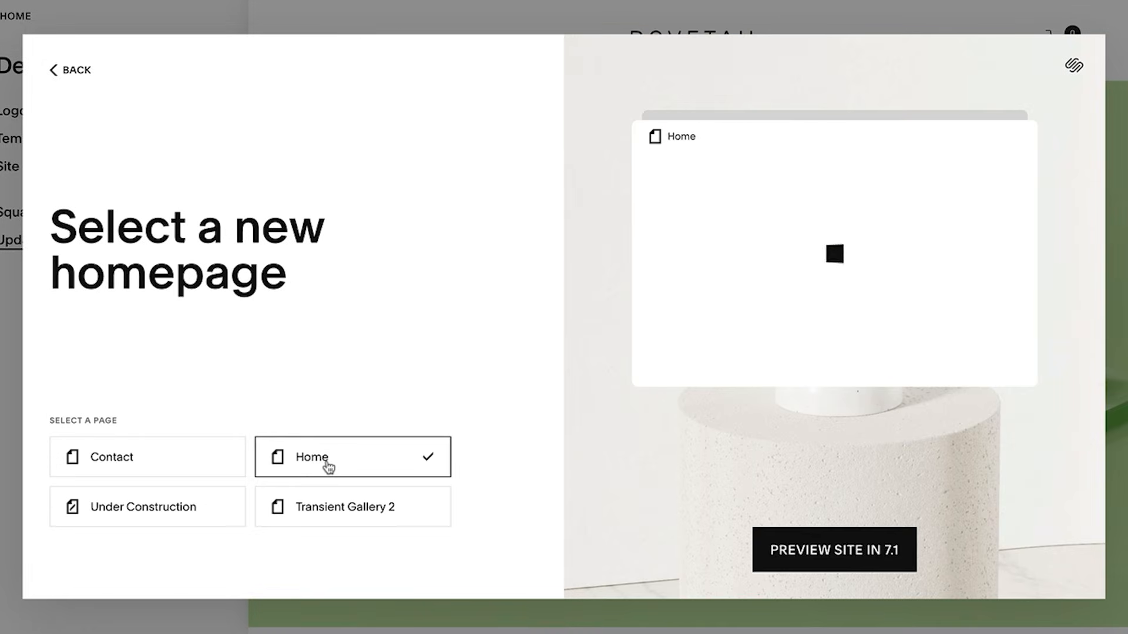
left_click(833, 550)
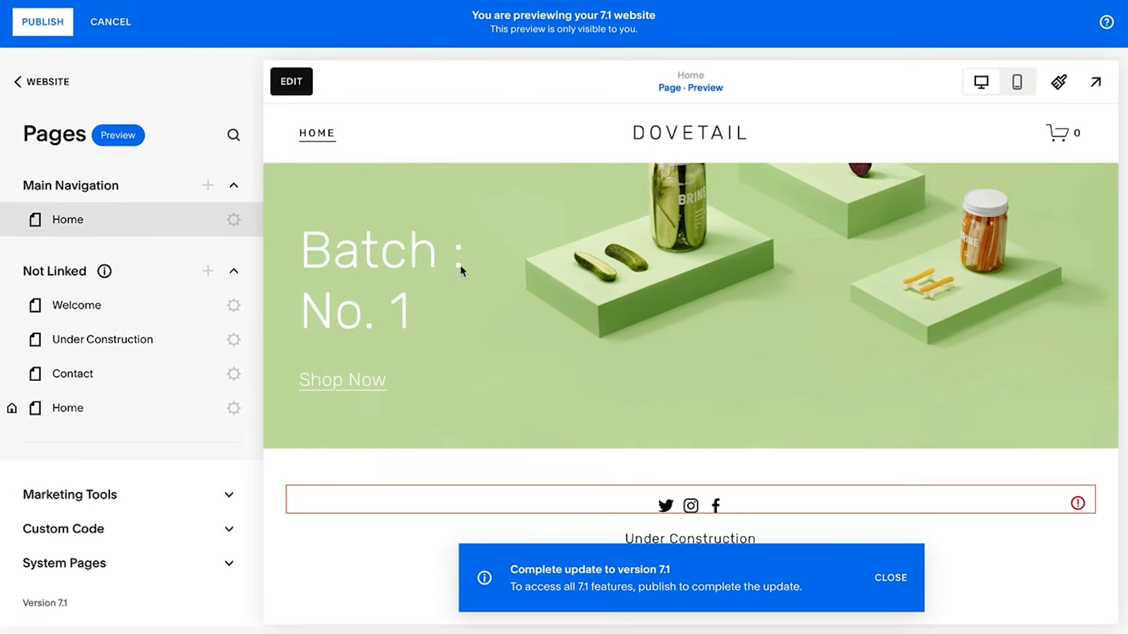
Step: Apply a different font pack to the Dovetail home page via Site Styles and choose Stay in Preview
left_click(291, 81)
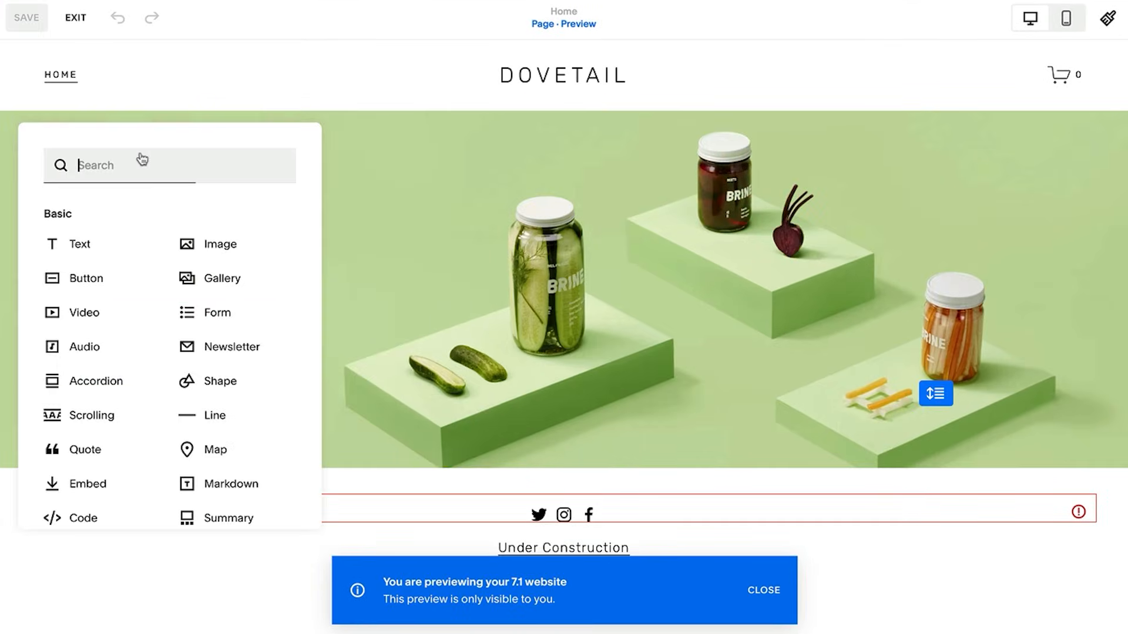
left_click(1106, 17)
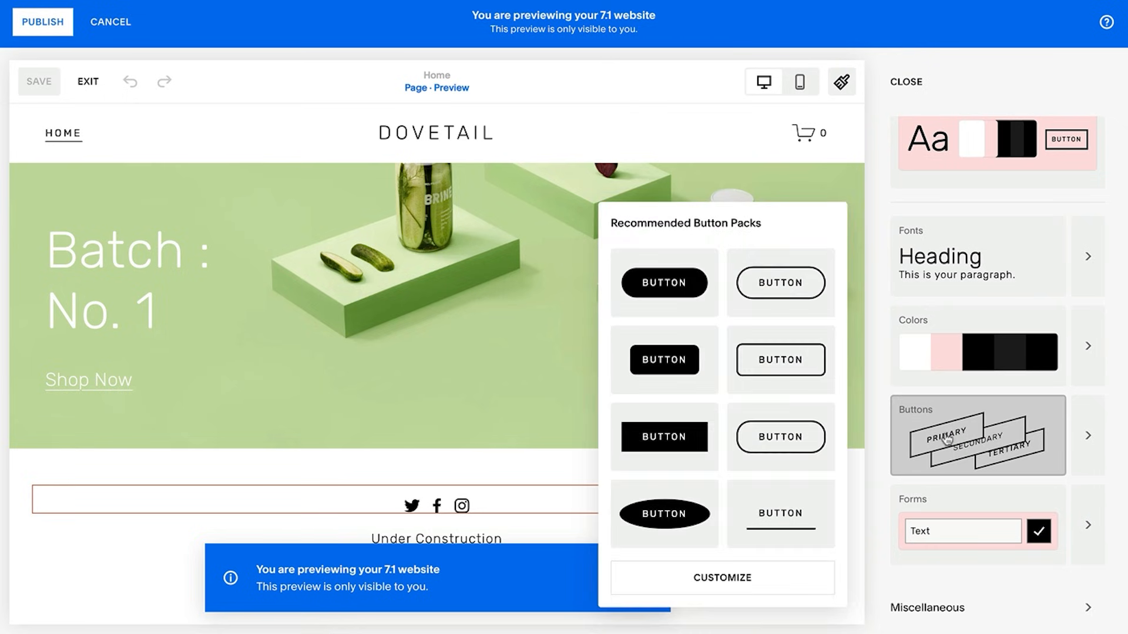
left_click(780, 359)
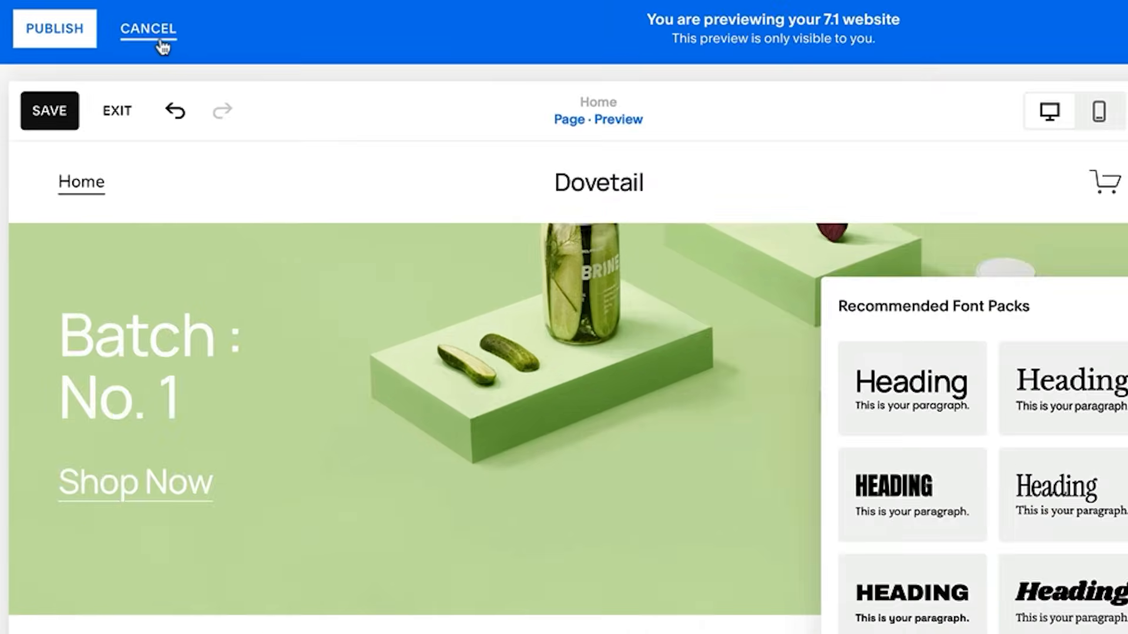
left_click(147, 28)
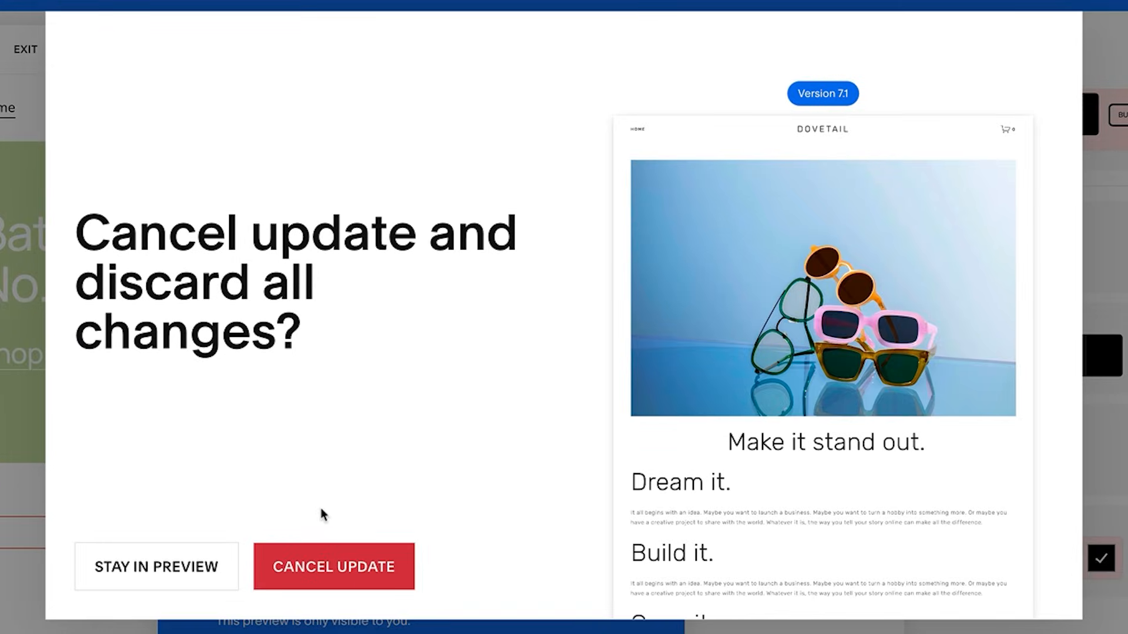
left_click(157, 567)
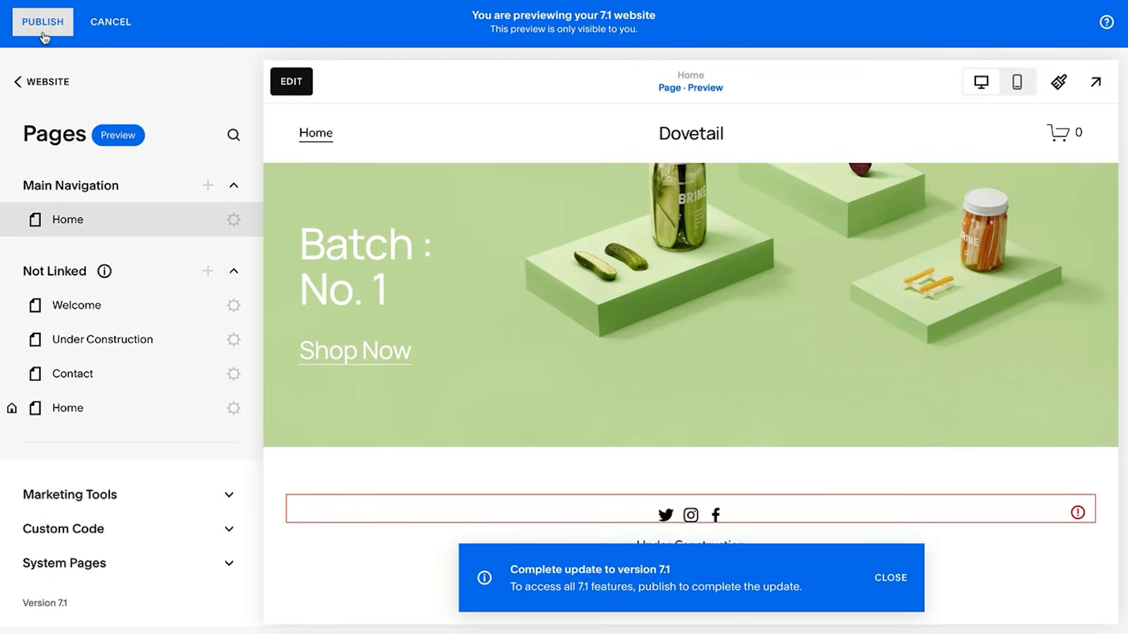
Step: Publish the Dovetail site live as Version 7.1 and continue editing its pages
left_click(42, 22)
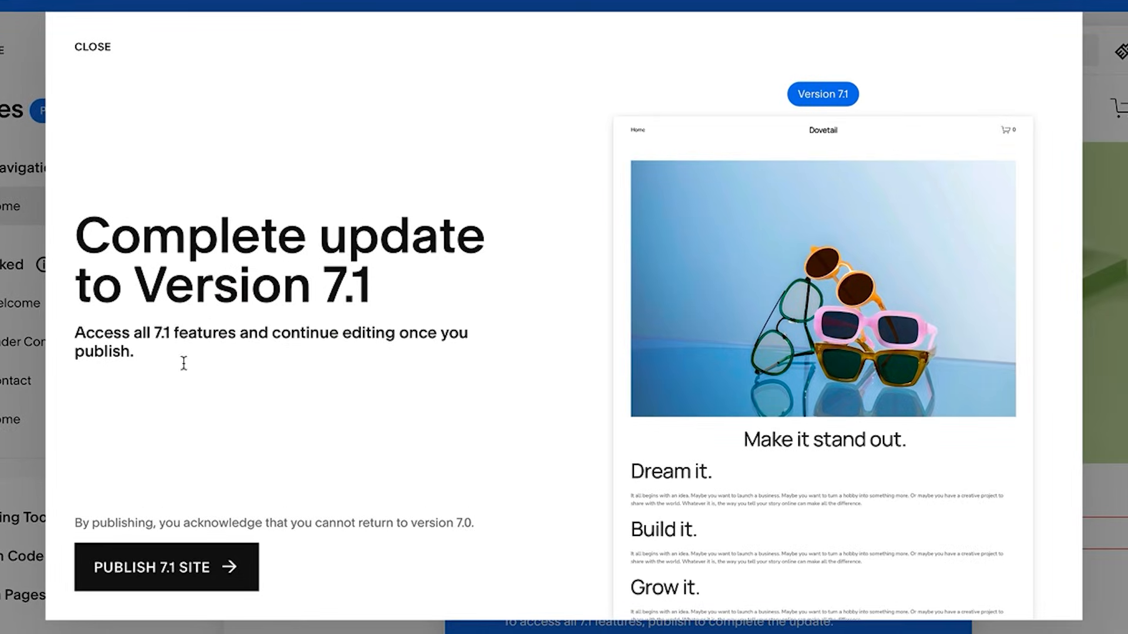
left_click(166, 567)
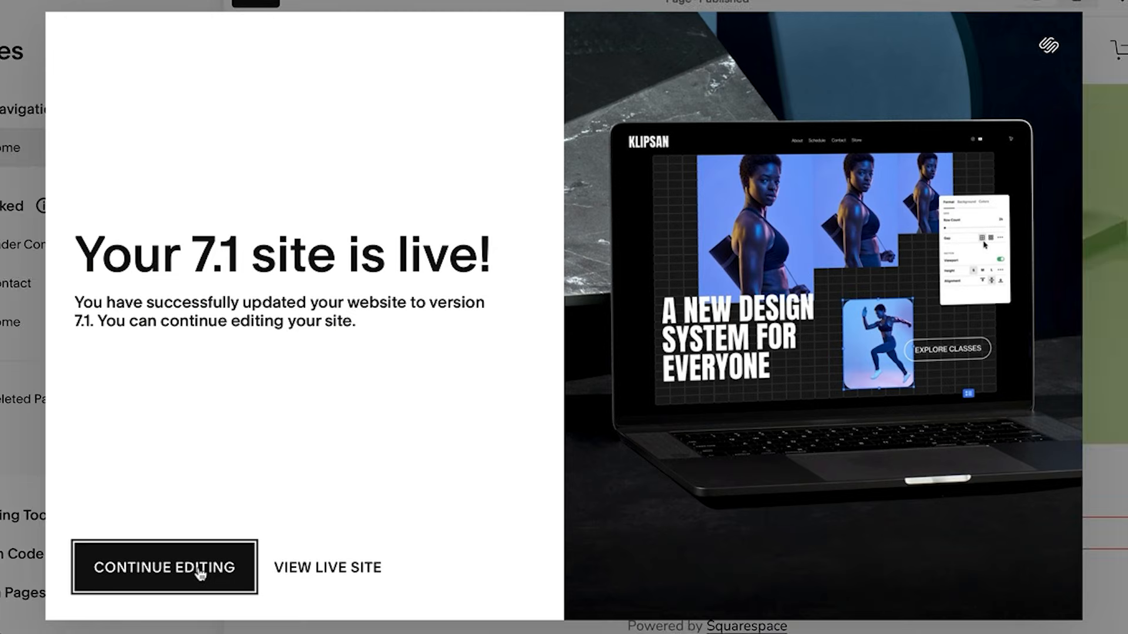
left_click(164, 566)
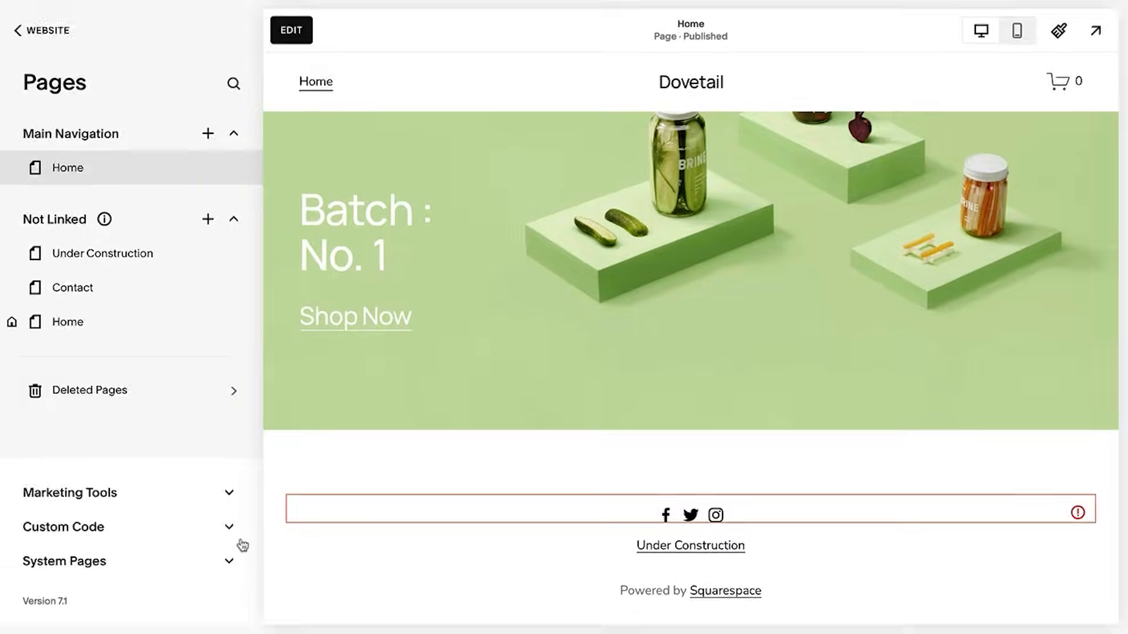